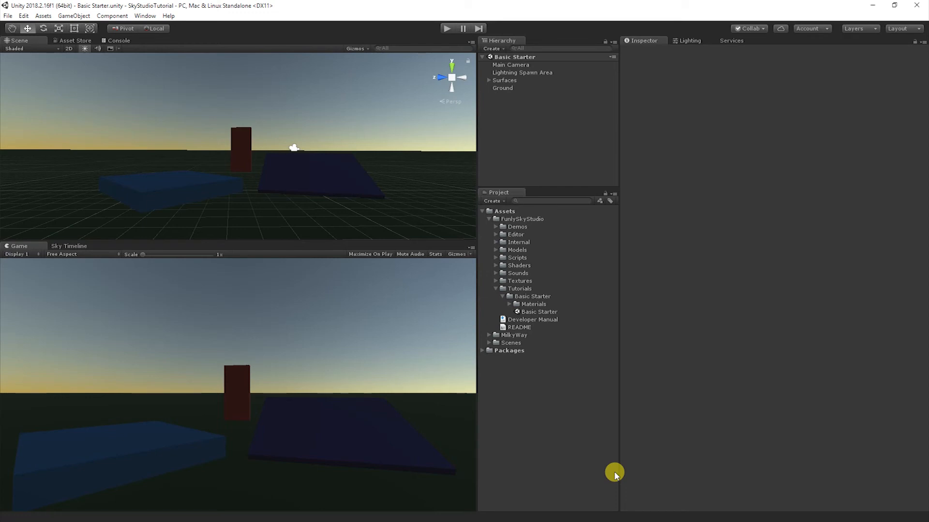
{"action": "mouse_move", "coordinate": [578, 255]}
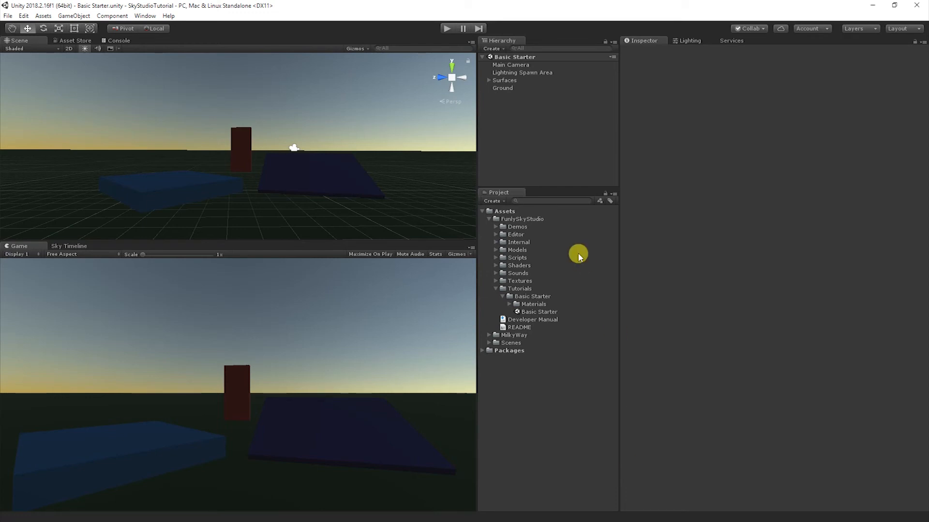
{"action": "mouse_move", "coordinate": [546, 299]}
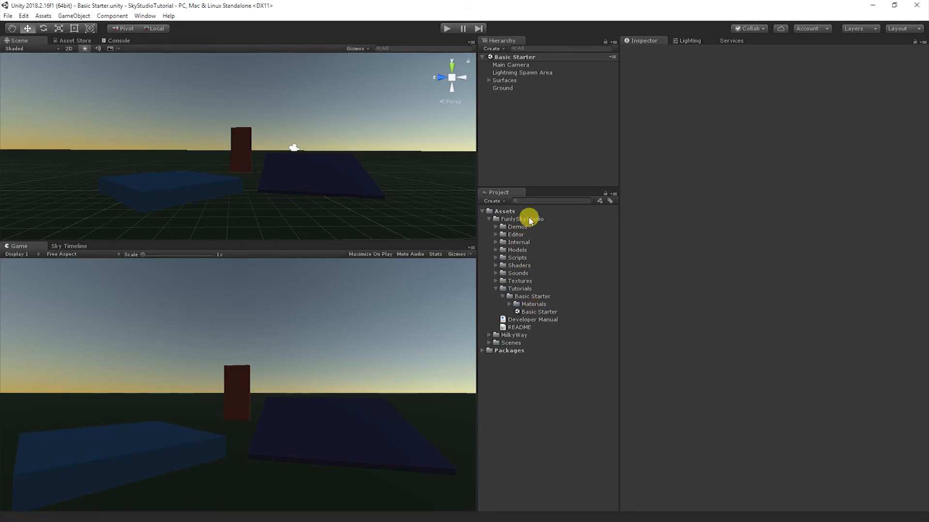
Select the Basic Starter scene in Tutorials to duplicate it as Basic Starter 1.
{"action": "left_click", "coordinate": [519, 288]}
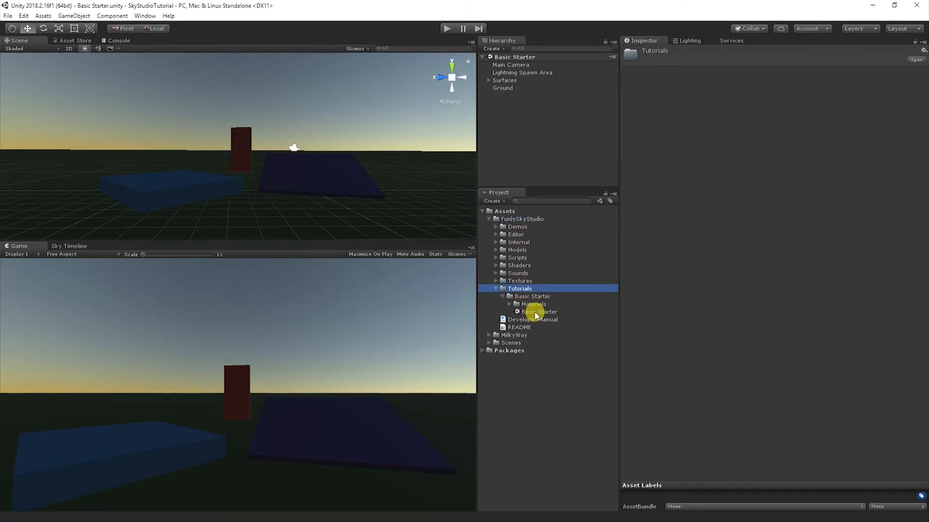
{"action": "left_click", "coordinate": [538, 312]}
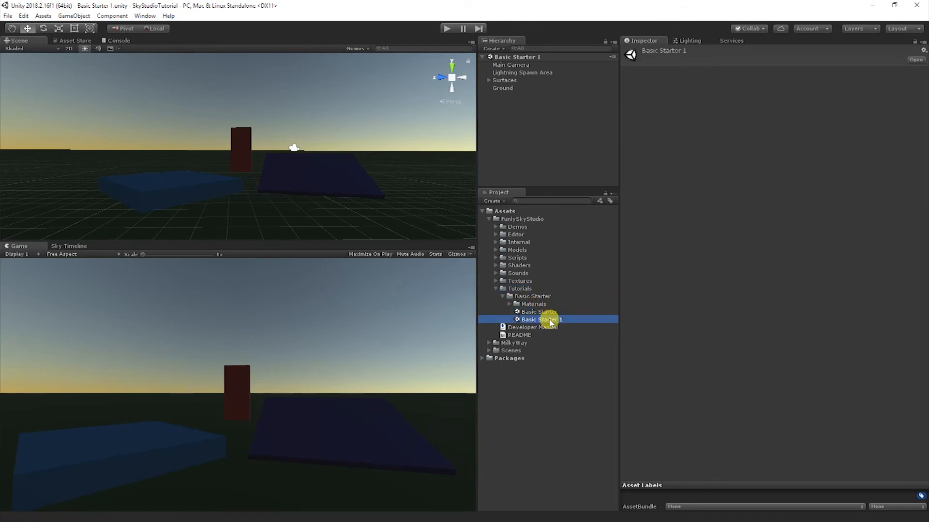
Create a Sky Studio sky system from the 3D/Storm Heavy Rain - Rain and Lightning preset.
{"action": "left_click", "coordinate": [144, 15]}
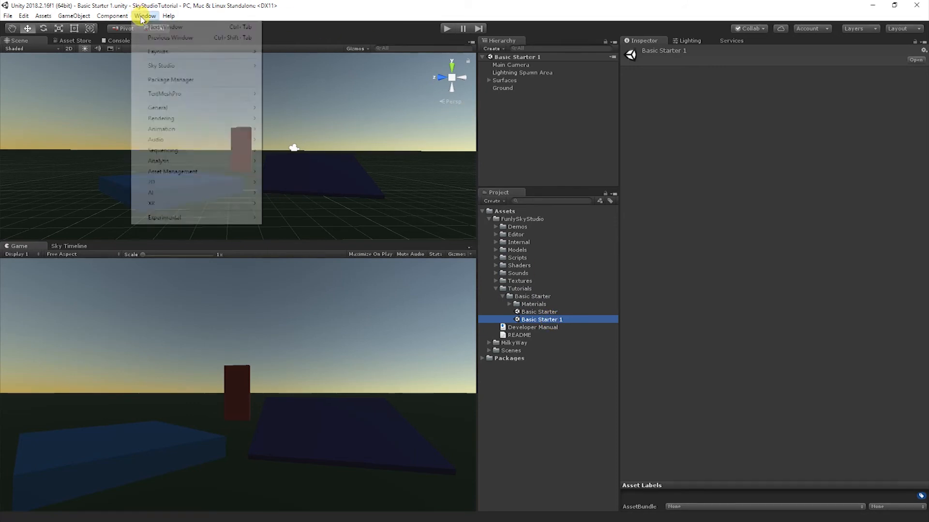
{"action": "mouse_move", "coordinate": [161, 65]}
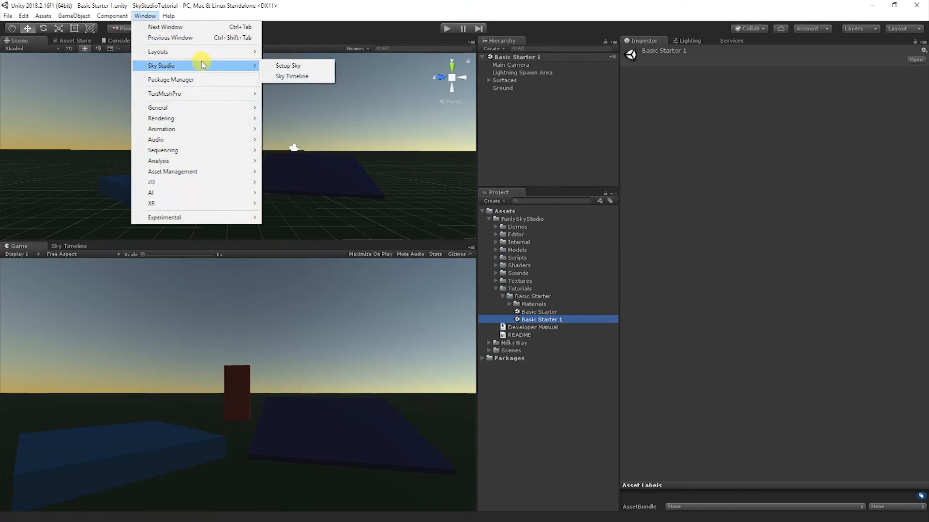
{"action": "left_click", "coordinate": [288, 66]}
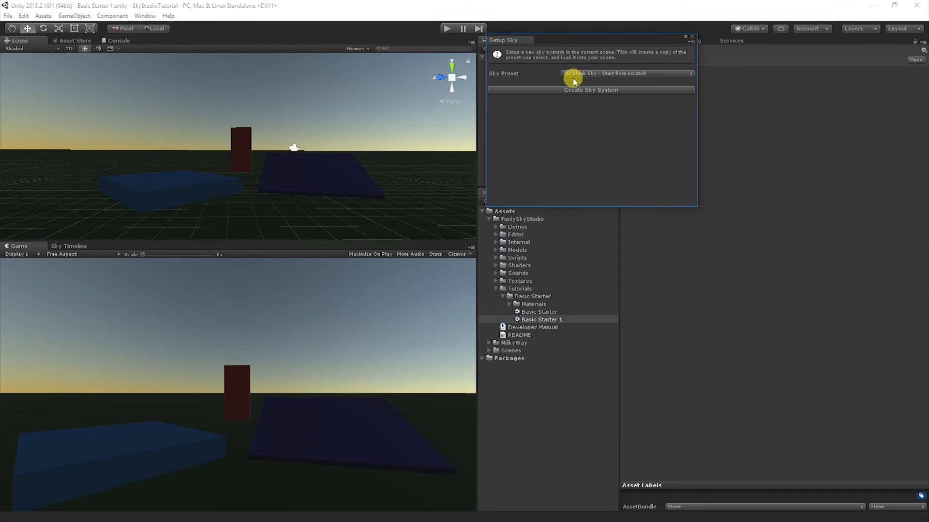
{"action": "left_click", "coordinate": [626, 73]}
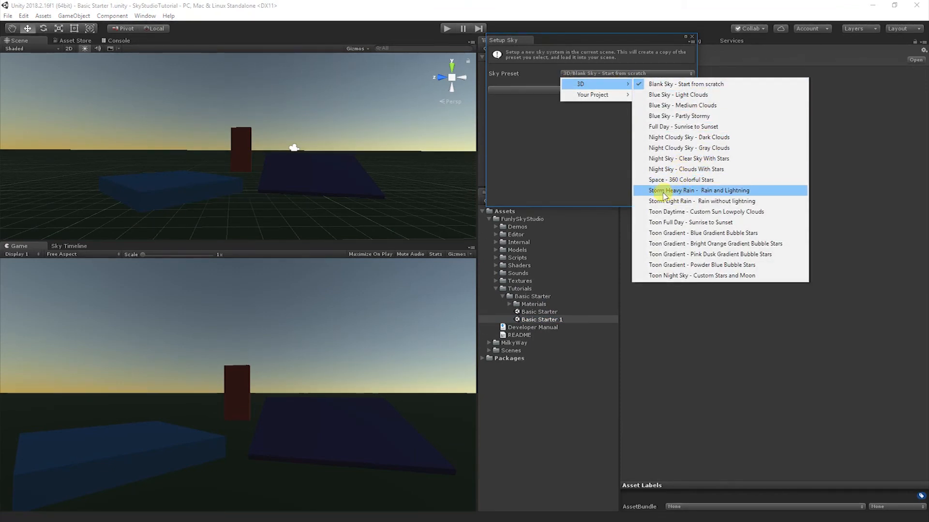
{"action": "left_click", "coordinate": [699, 190]}
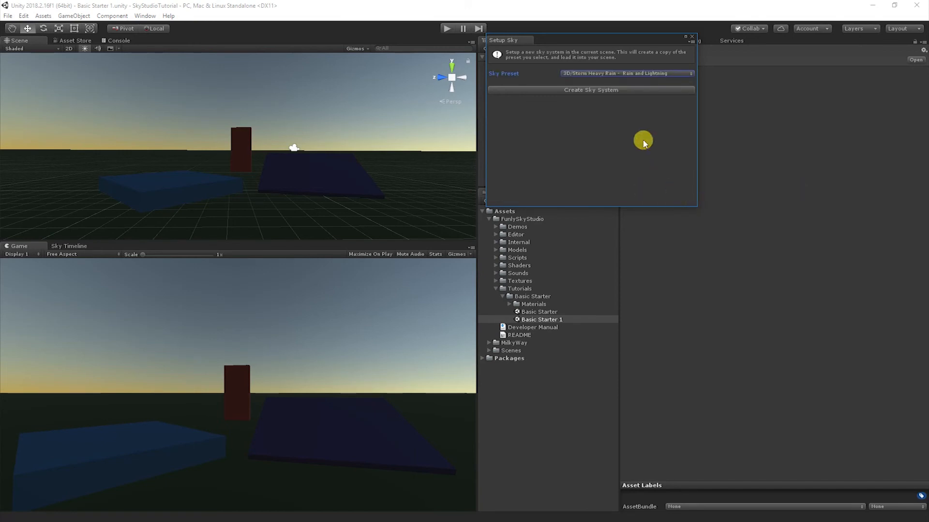
{"action": "left_click", "coordinate": [590, 89]}
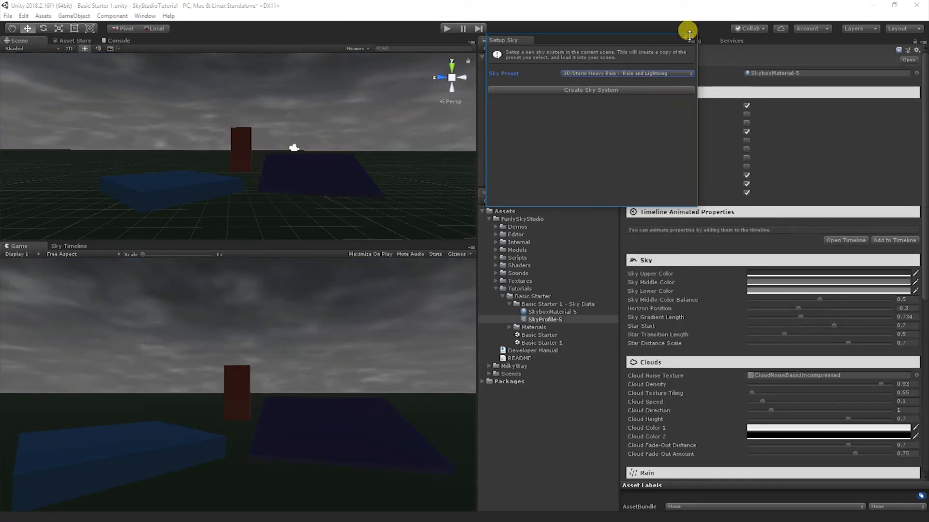
Close Setup Sky, select SkySystemController and ping its SkyProfile-5 profile.
{"action": "left_click", "coordinate": [591, 89]}
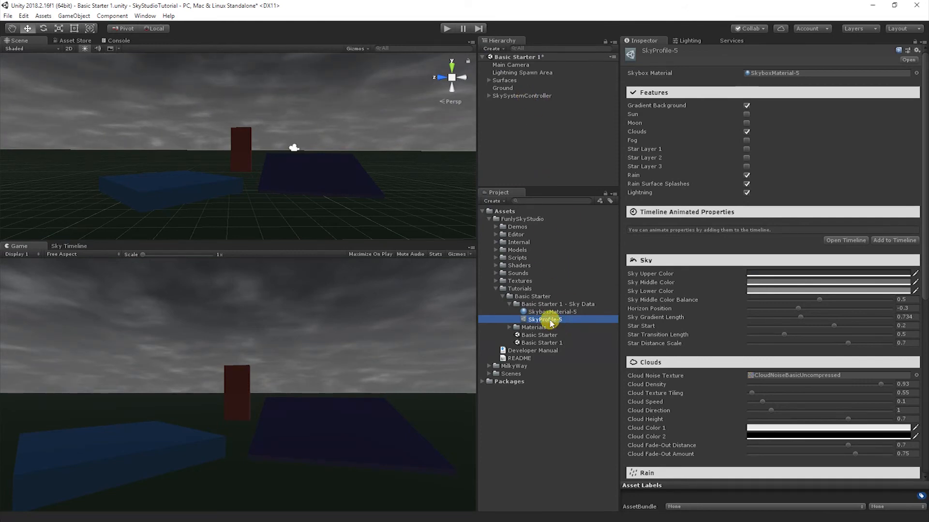
{"action": "mouse_move", "coordinate": [596, 95]}
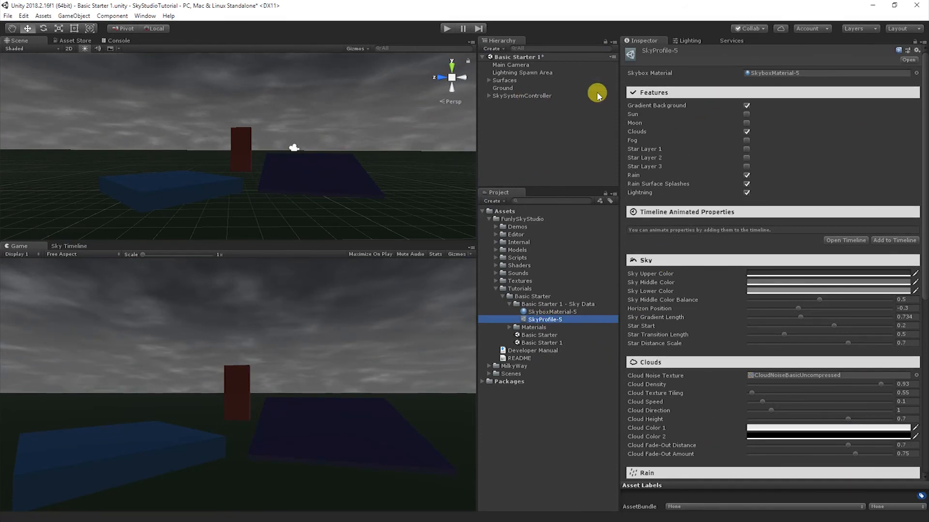
{"action": "left_click", "coordinate": [522, 95]}
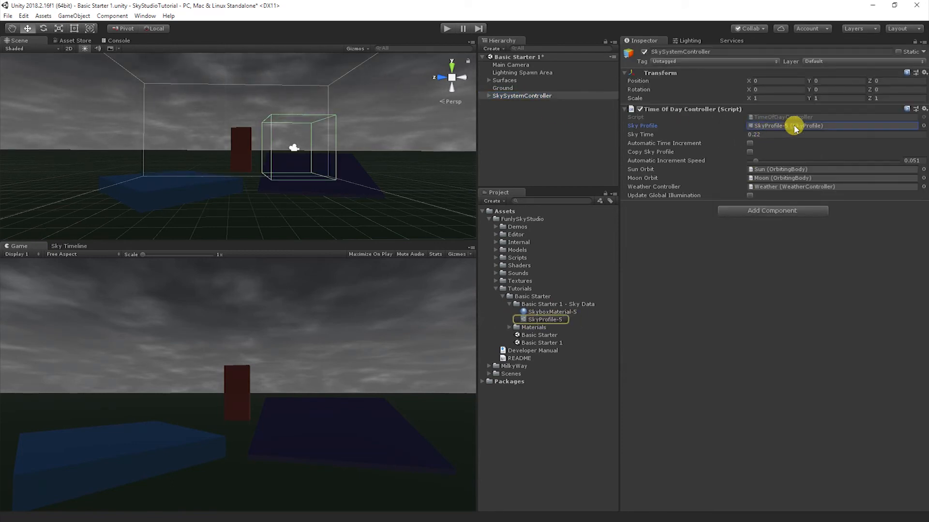
{"action": "left_click", "coordinate": [539, 320]}
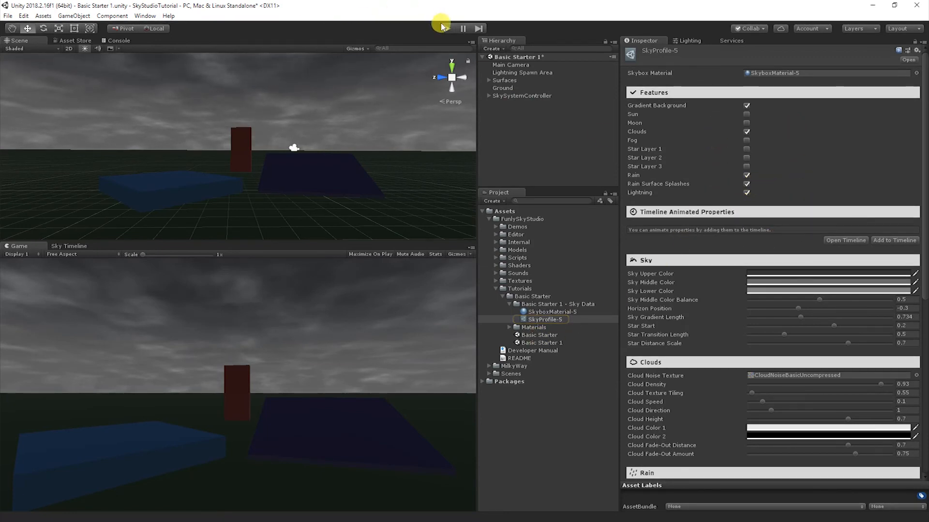
Preview the storm in play mode and scroll to SkyProfile-5's Rain and Lightning settings.
{"action": "left_click", "coordinate": [446, 28]}
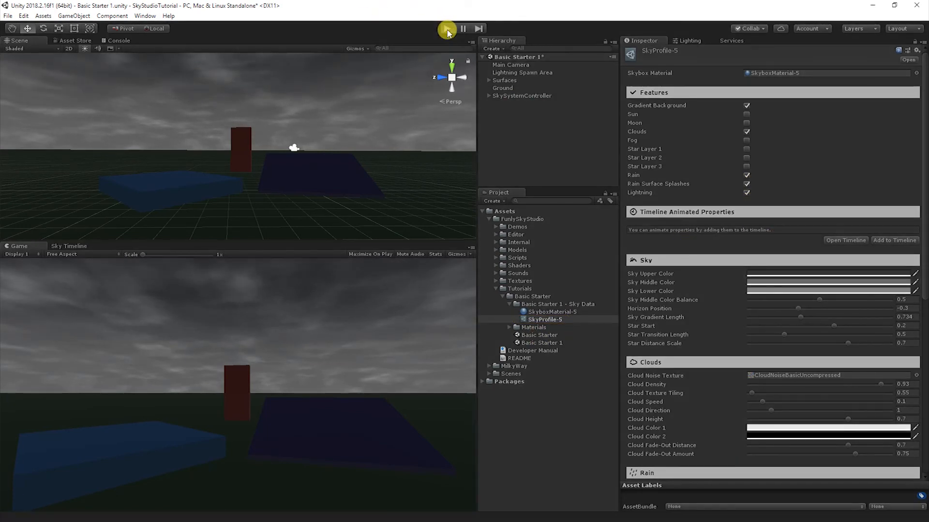
{"action": "left_click", "coordinate": [446, 28]}
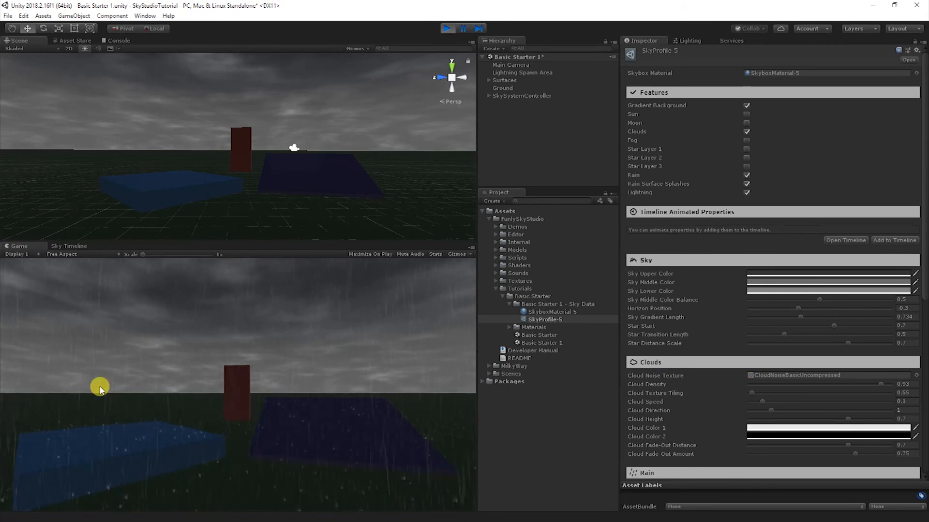
{"action": "mouse_move", "coordinate": [237, 365]}
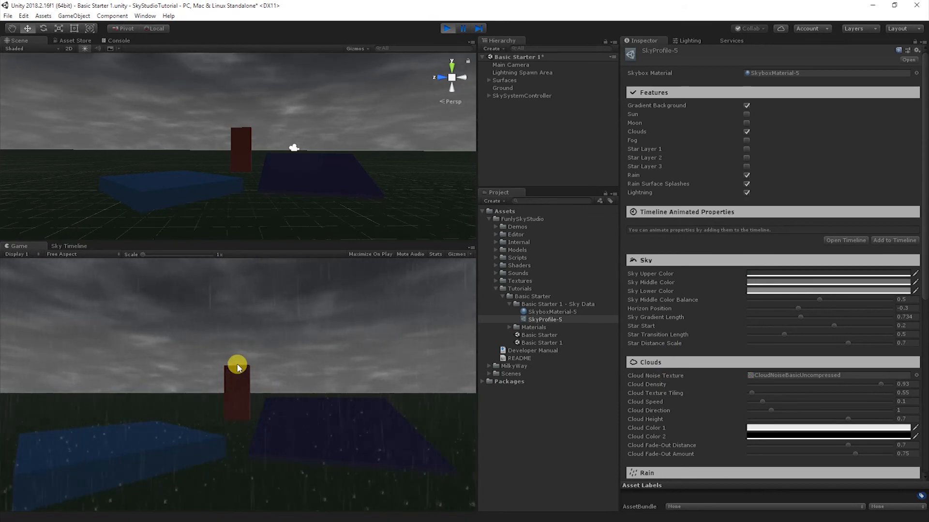
{"action": "scroll", "scroll_direction": "down", "scroll_amount": 3}
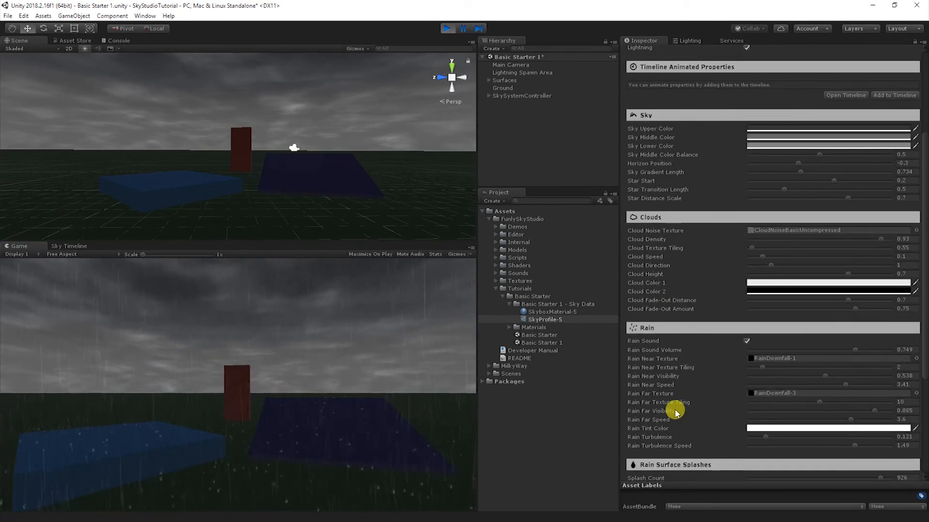
{"action": "scroll", "scroll_direction": "down", "scroll_amount": 3}
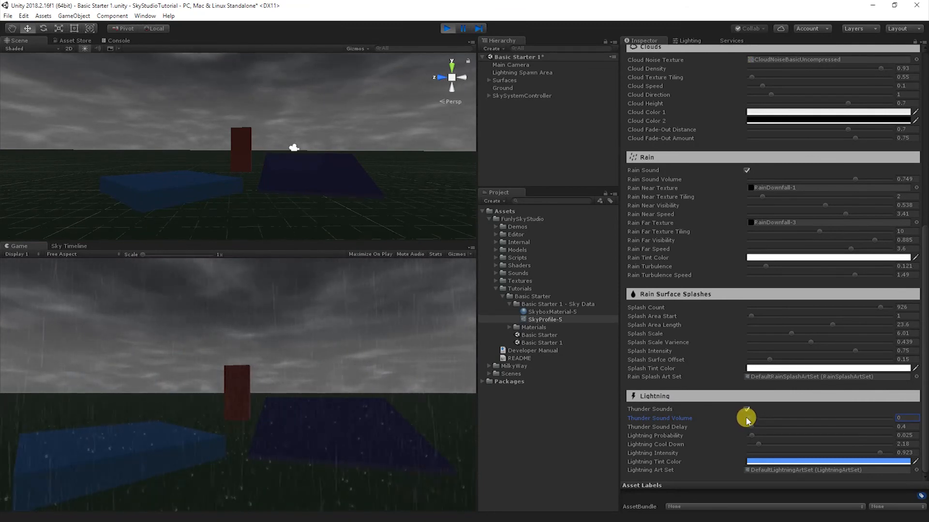
{"action": "mouse_move", "coordinate": [749, 170]}
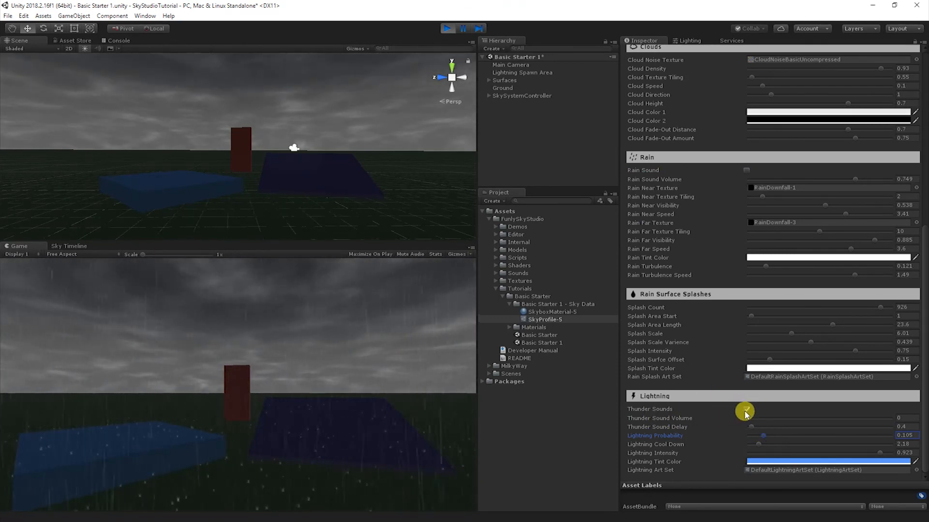
Set Thunder Sound Delay to 0.34 and Lightning Probability to 0.926.
{"action": "scroll", "scroll_direction": "up", "scroll_amount": 3}
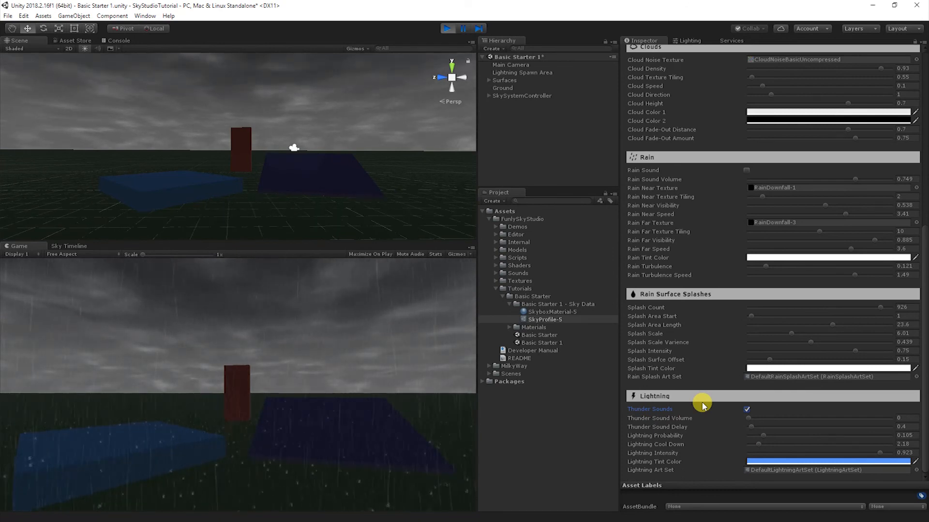
{"action": "mouse_move", "coordinate": [770, 462]}
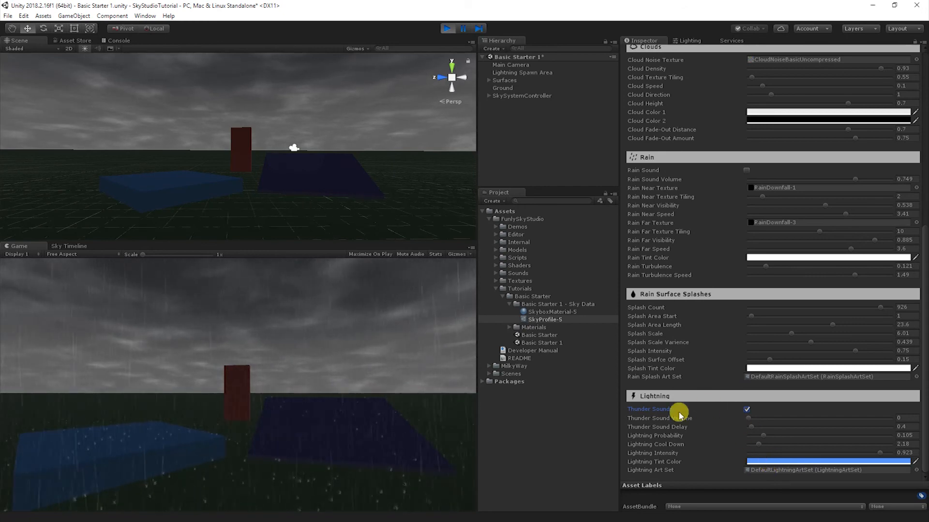
{"action": "left_click", "coordinate": [746, 409]}
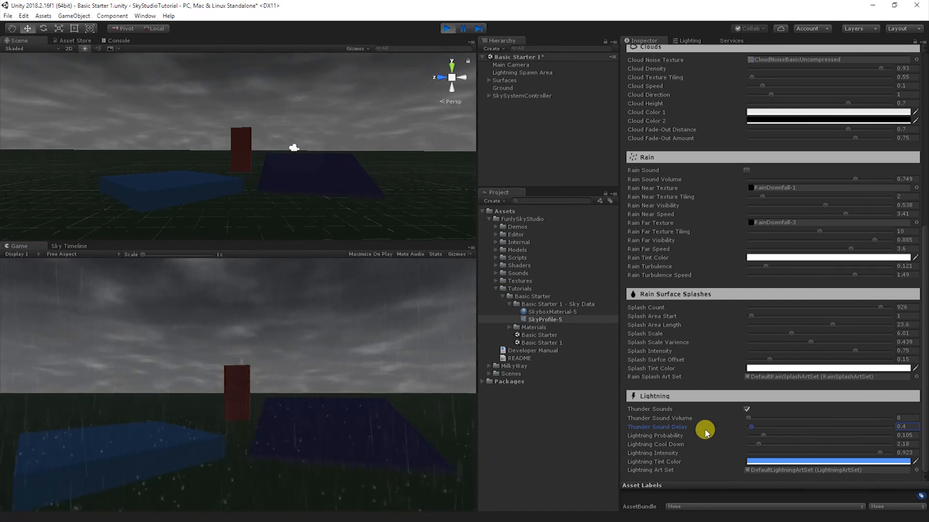
{"action": "mouse_move", "coordinate": [879, 430]}
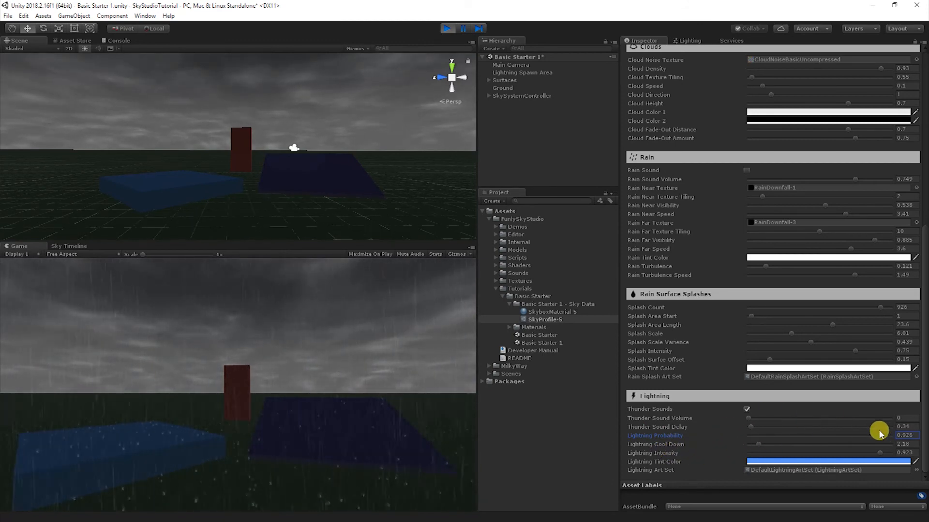
{"action": "mouse_move", "coordinate": [731, 306]}
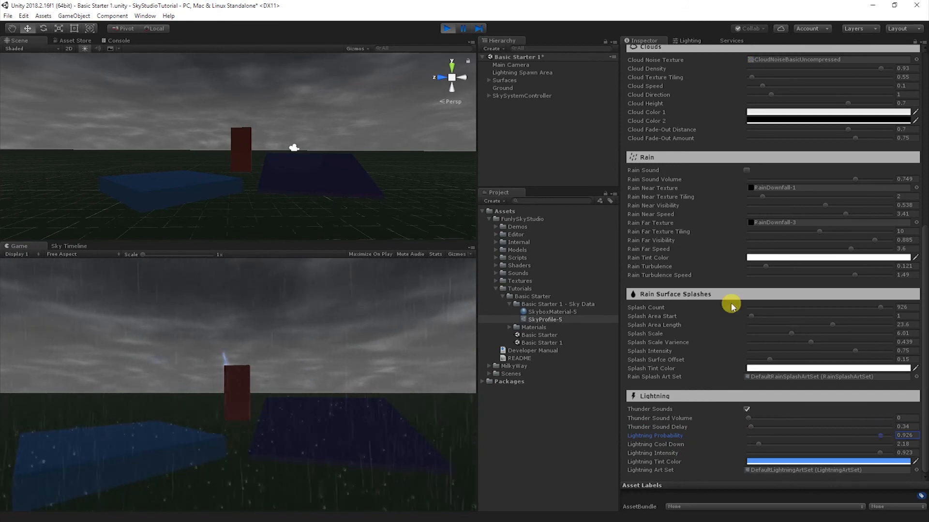
{"action": "mouse_move", "coordinate": [359, 80]}
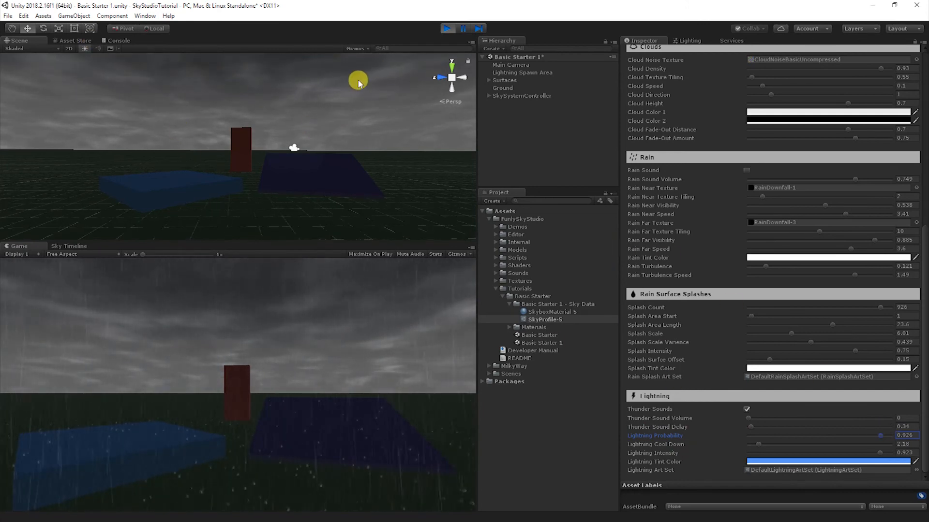
{"action": "mouse_move", "coordinate": [589, 348]}
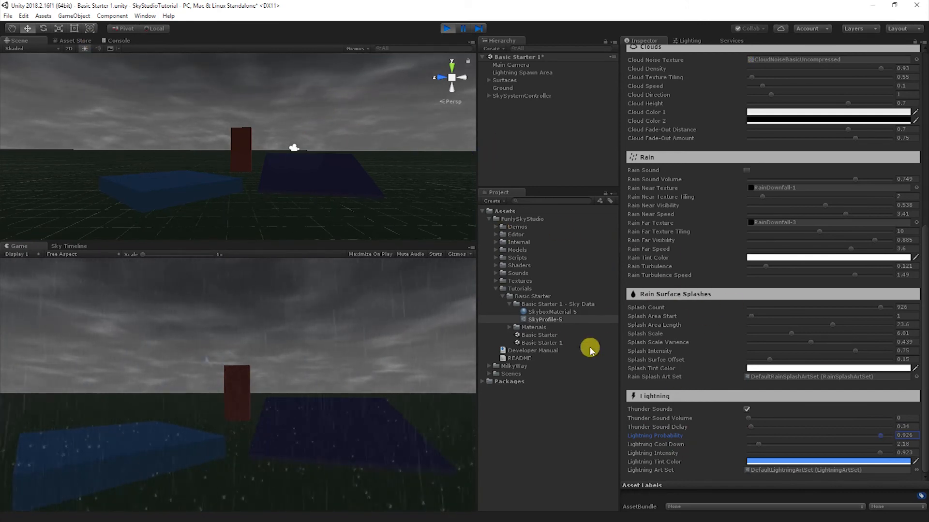
{"action": "mouse_move", "coordinate": [566, 161]}
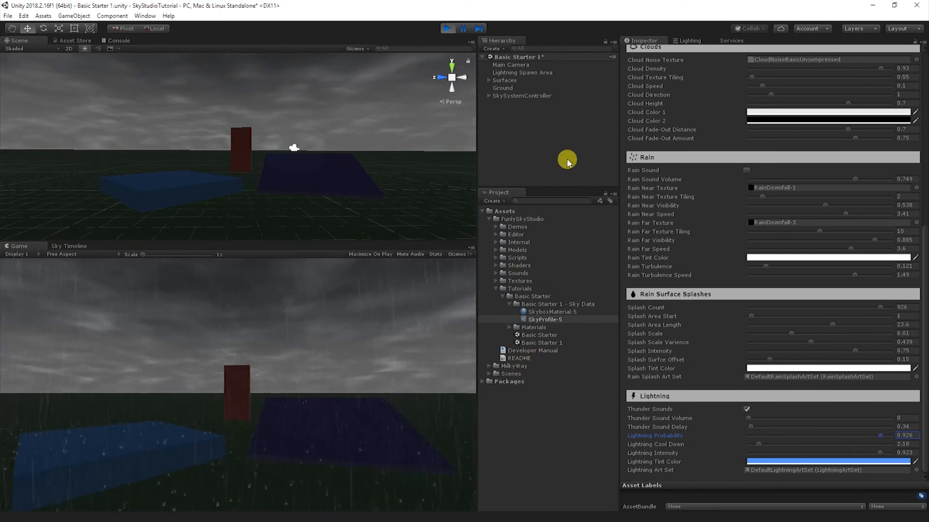
Select Lightning Spawn Area and drag it to a new, higher position in the scene.
{"action": "left_click", "coordinate": [521, 73]}
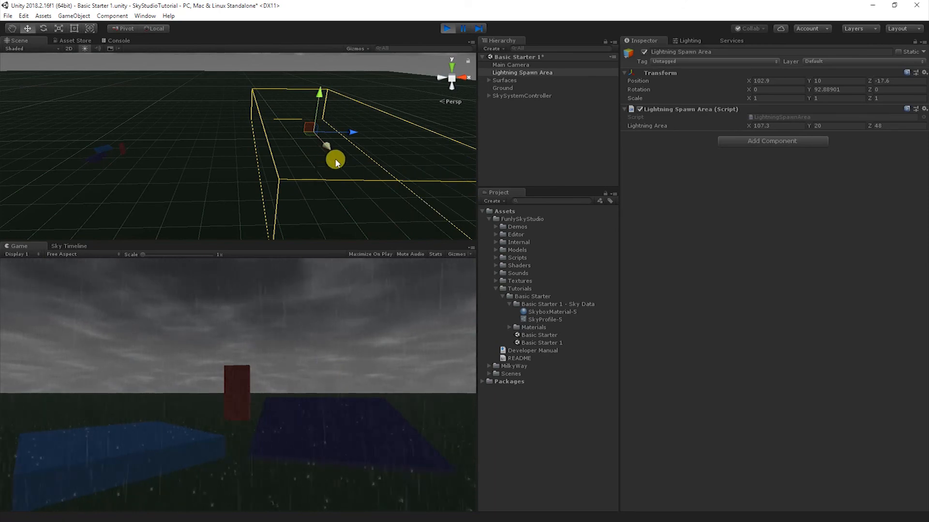
{"action": "left_click_drag", "start_coordinate": [334, 163], "coordinate": [219, 117]}
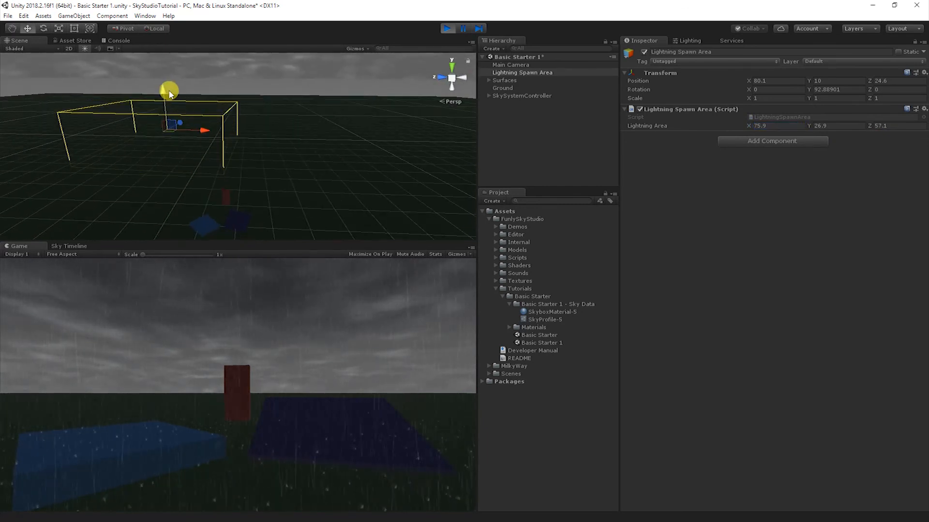
{"action": "left_click_drag", "start_coordinate": [169, 91], "coordinate": [161, 82]}
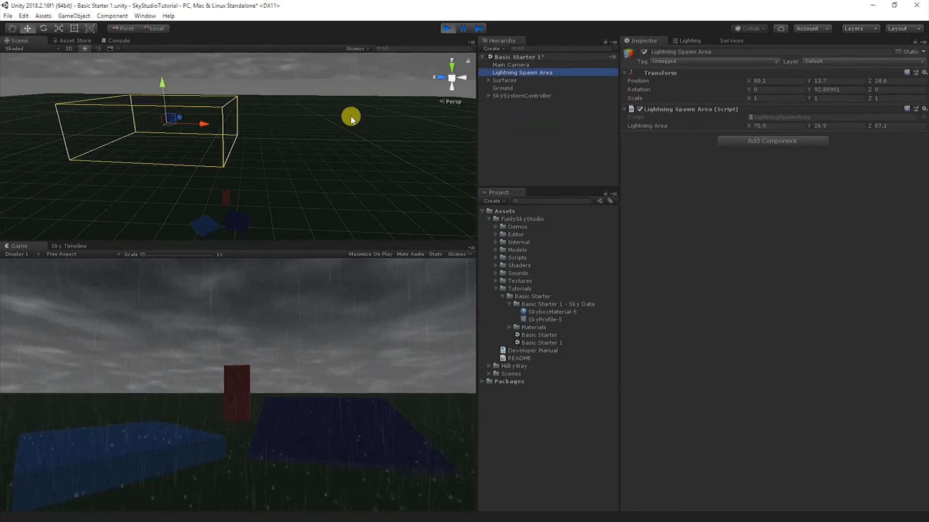
Duplicate Lightning Spawn Area with Edit > Duplicate and move the copy elsewhere.
{"action": "left_click", "coordinate": [23, 16]}
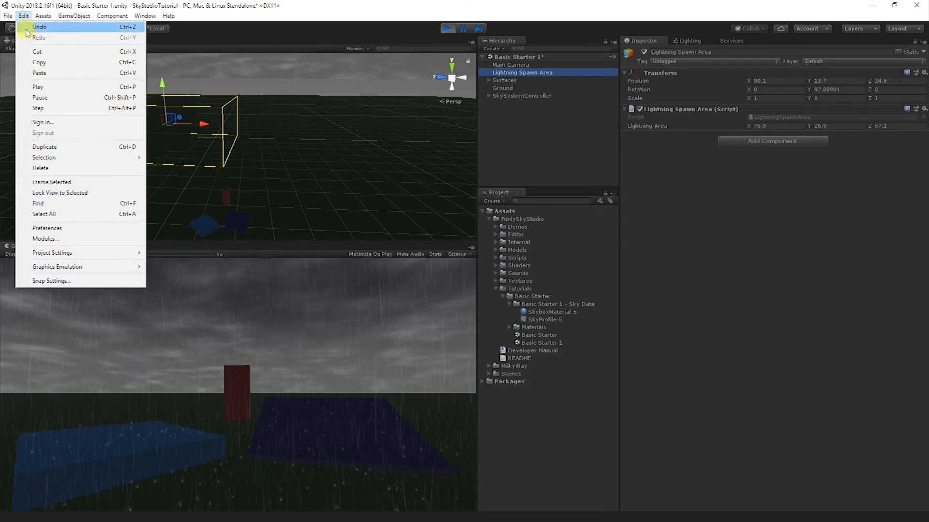
{"action": "left_click", "coordinate": [44, 147]}
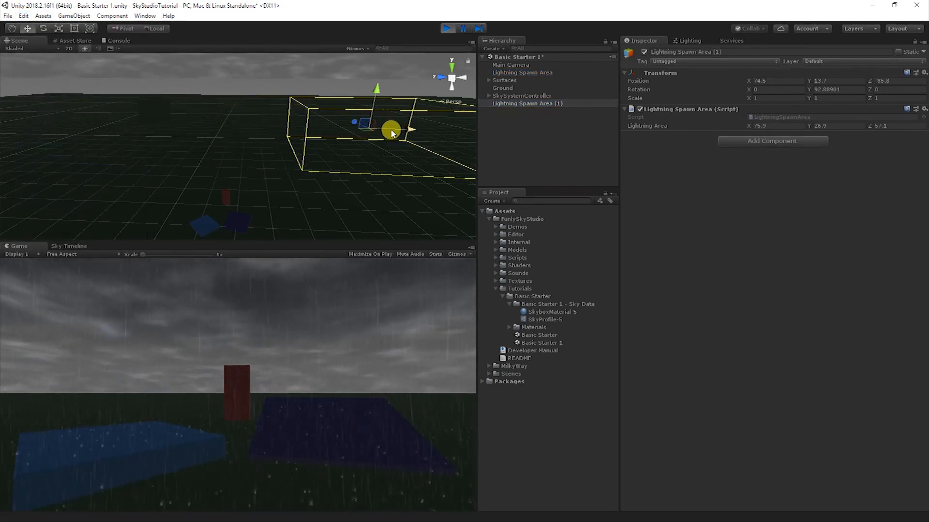
{"action": "left_click_drag", "start_coordinate": [391, 129], "coordinate": [306, 132]}
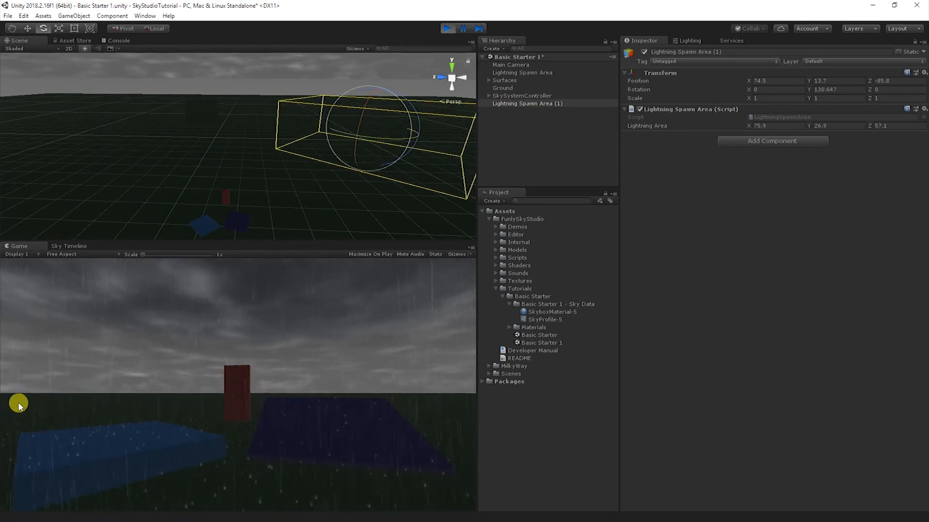
{"action": "mouse_move", "coordinate": [332, 346]}
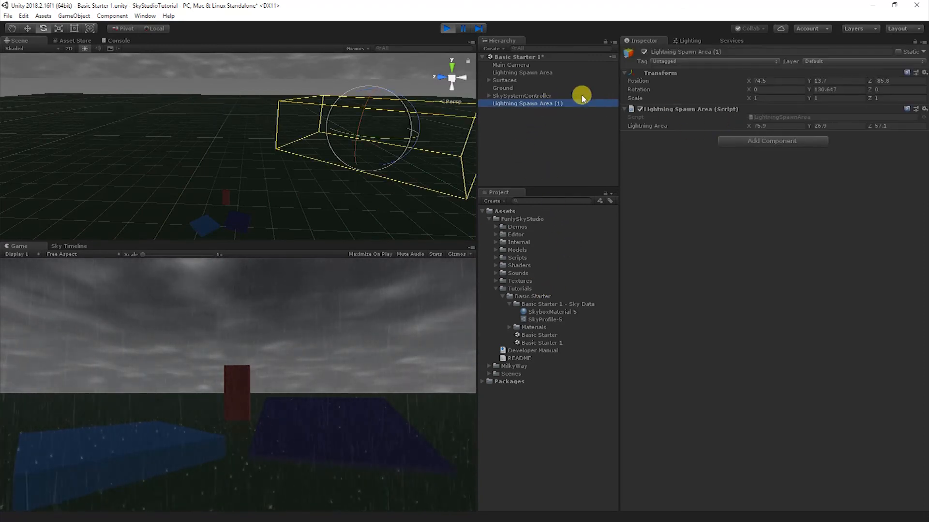
Select SkyProfile-5 and scroll to Lightning to set probability 0.779, cool down 1, intensity 0.581.
{"action": "left_click", "coordinate": [543, 319]}
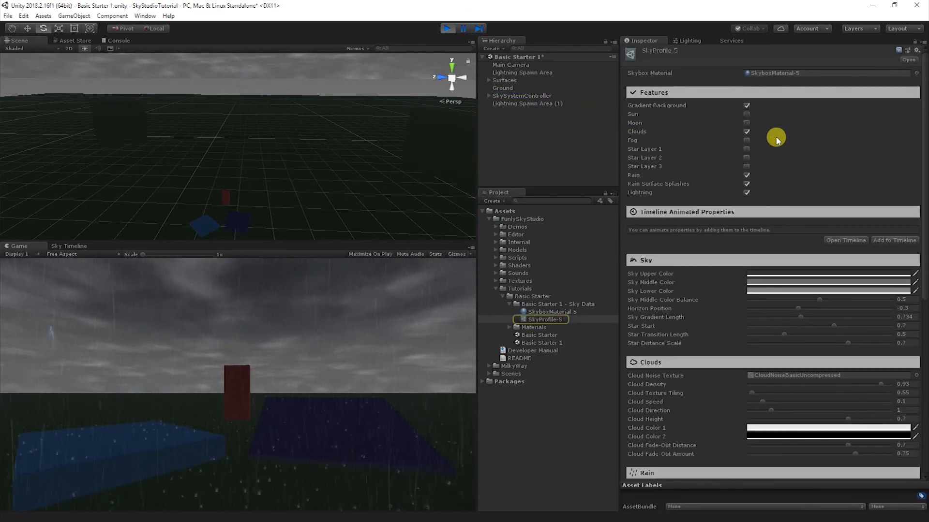
{"action": "scroll", "scroll_direction": "down", "scroll_amount": 3}
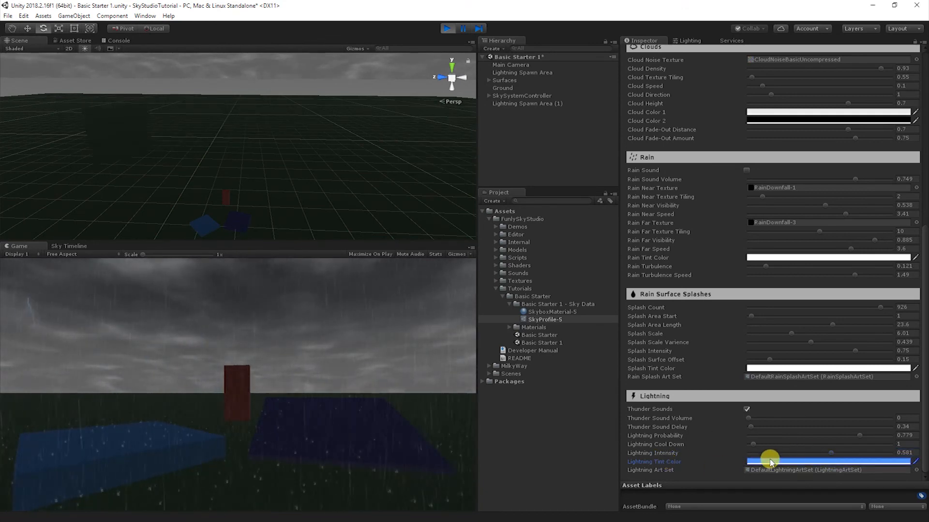
Set the Lightning Tint Color to white in the colour picker.
{"action": "left_click", "coordinate": [826, 462]}
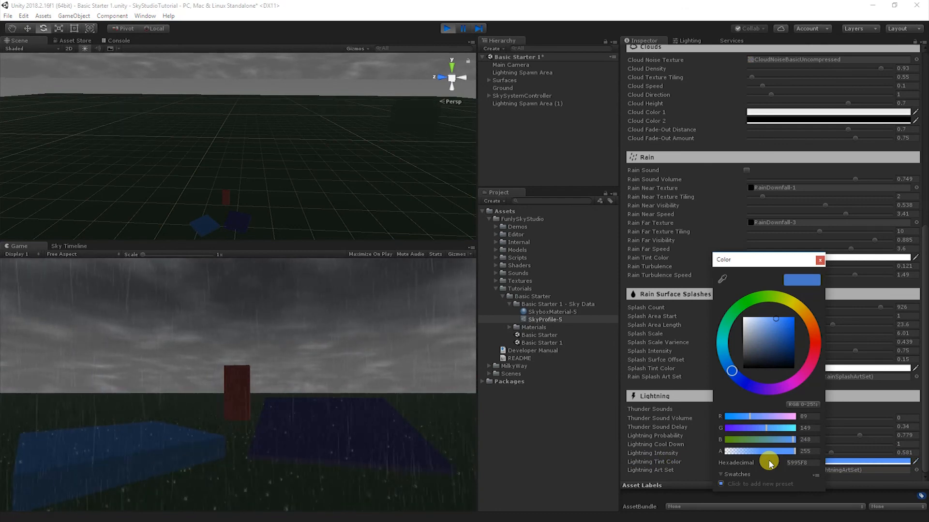
{"action": "left_click", "coordinate": [798, 302]}
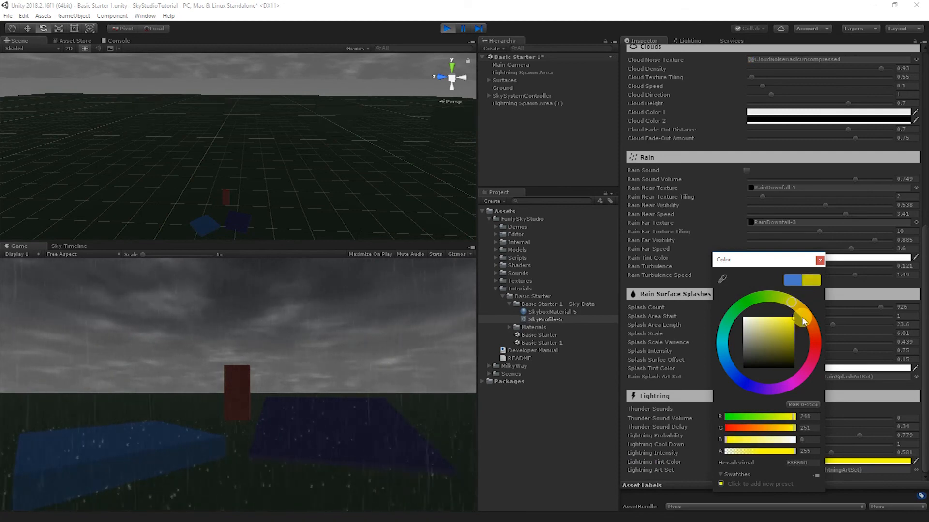
{"action": "left_click", "coordinate": [779, 339]}
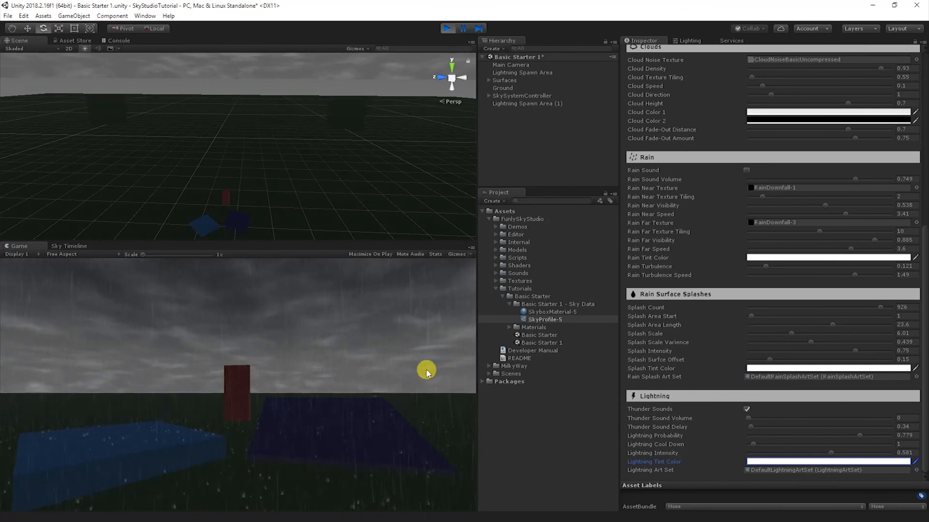
{"action": "mouse_move", "coordinate": [59, 322]}
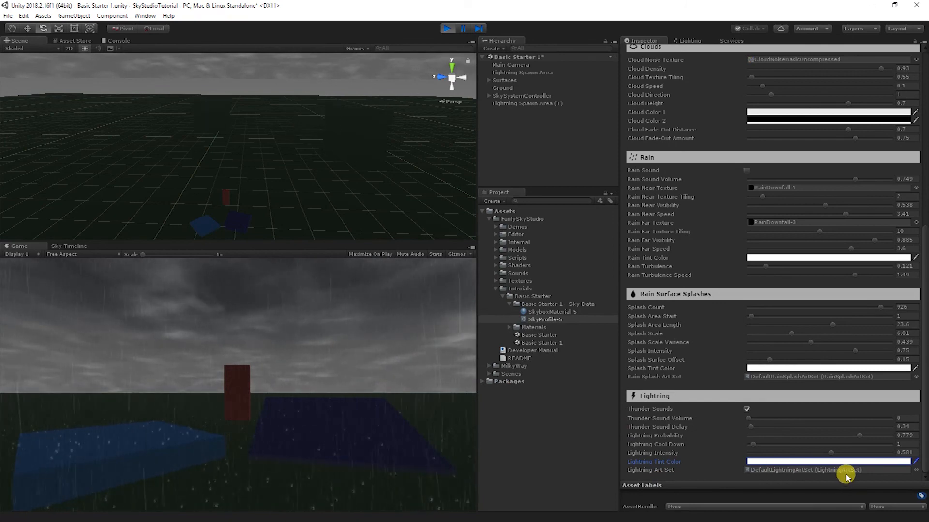
{"action": "mouse_move", "coordinate": [715, 470]}
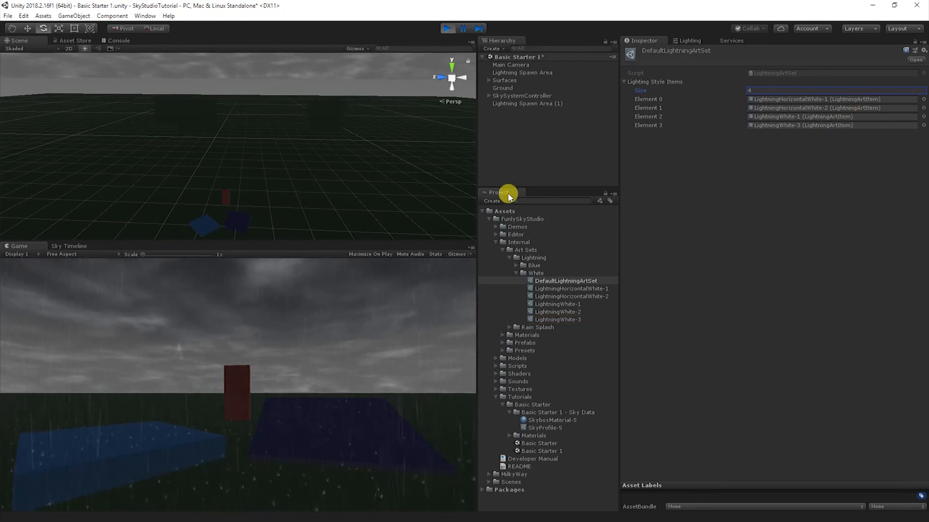
Browse the Create > Sky Studio asset types: Lightning, Rain and Sky Profile.
{"action": "left_click", "coordinate": [491, 200]}
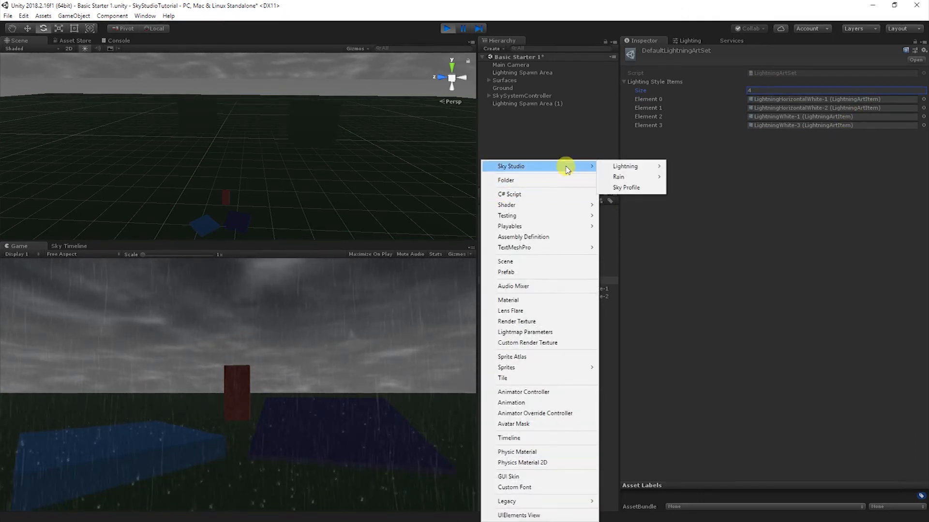
{"action": "mouse_move", "coordinate": [625, 166]}
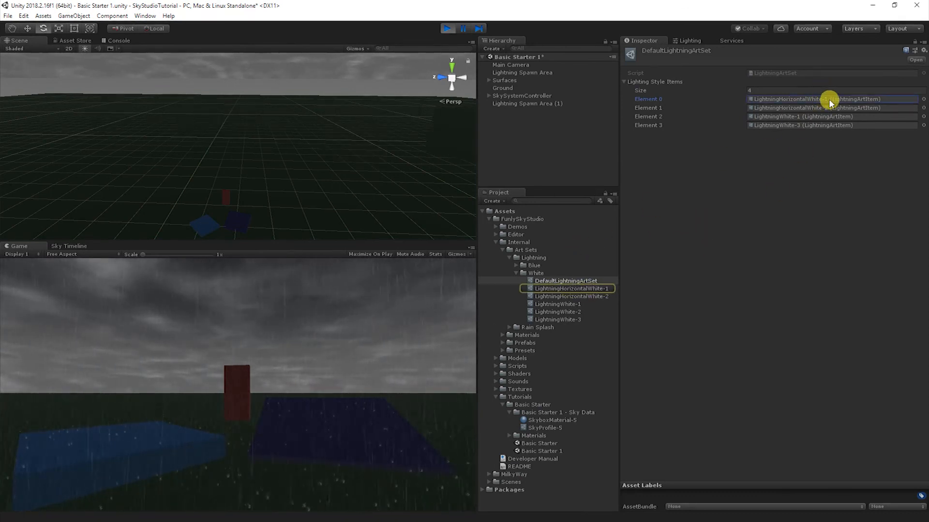
Select LightningHorizontalWhite-1 and open its sprite sheet texture in an image viewer.
{"action": "left_click", "coordinate": [572, 288]}
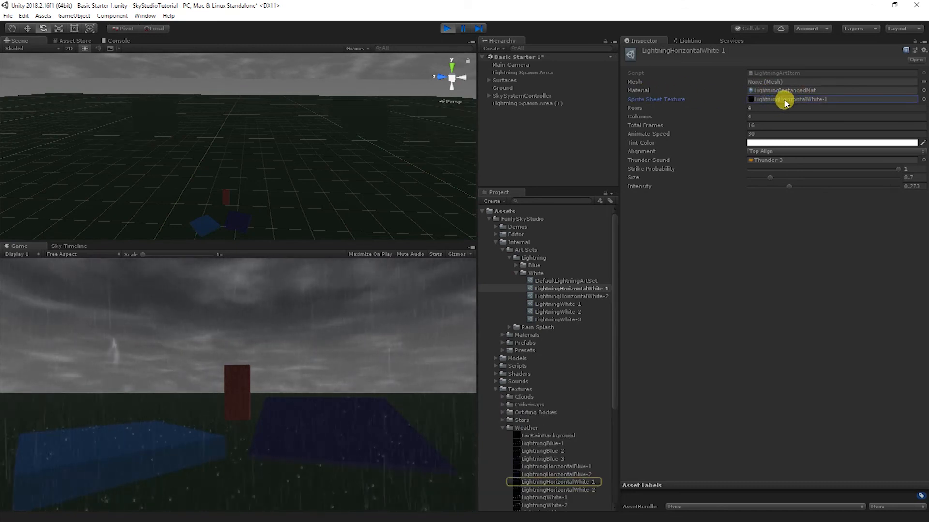
{"action": "mouse_move", "coordinate": [768, 157]}
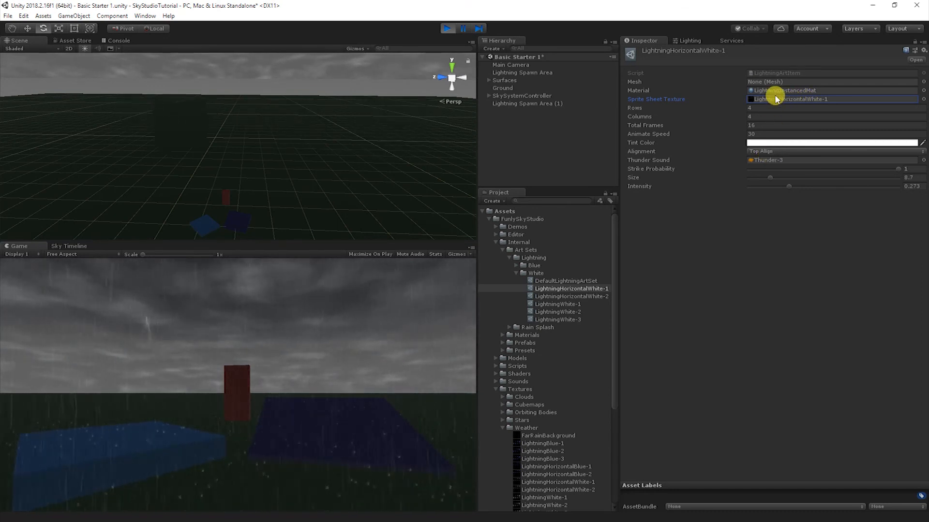
{"action": "left_click", "coordinate": [554, 482]}
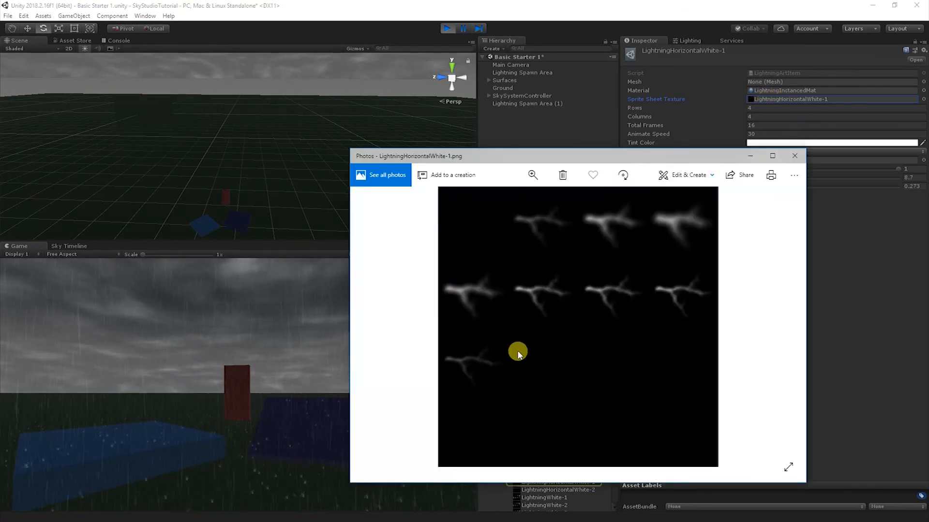
{"action": "mouse_move", "coordinate": [630, 287]}
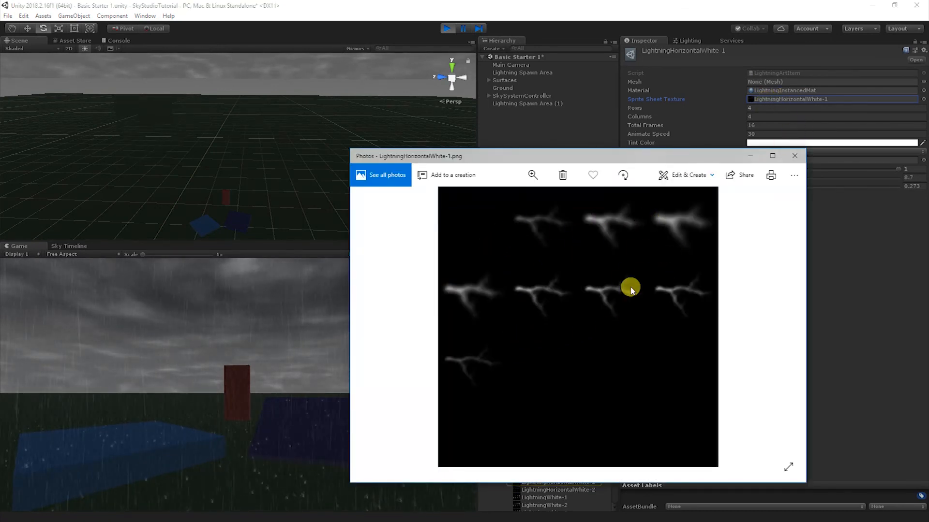
{"action": "mouse_move", "coordinate": [458, 219]}
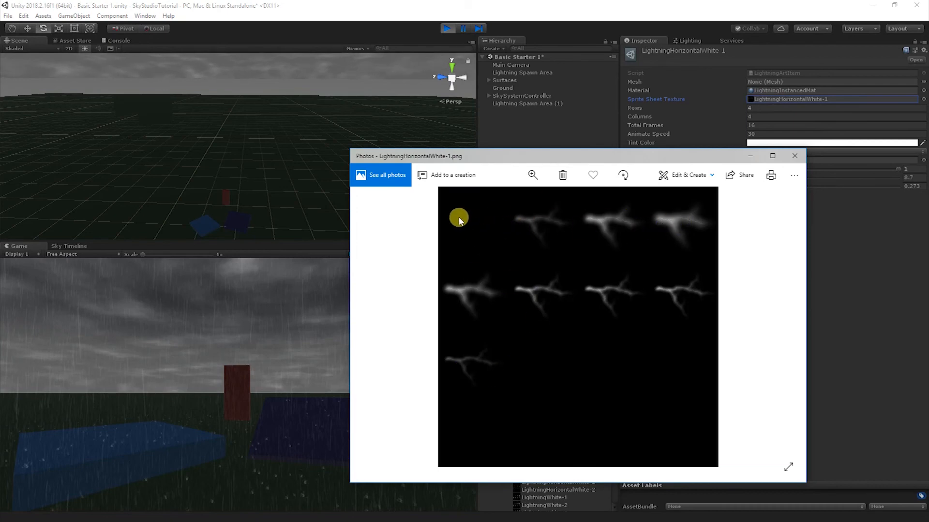
{"action": "mouse_move", "coordinate": [483, 417]}
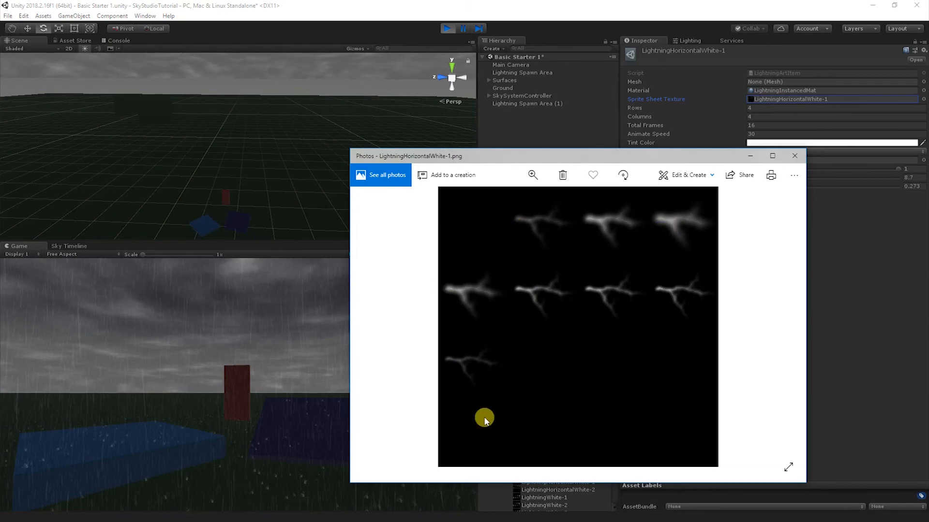
{"action": "mouse_move", "coordinate": [647, 214]}
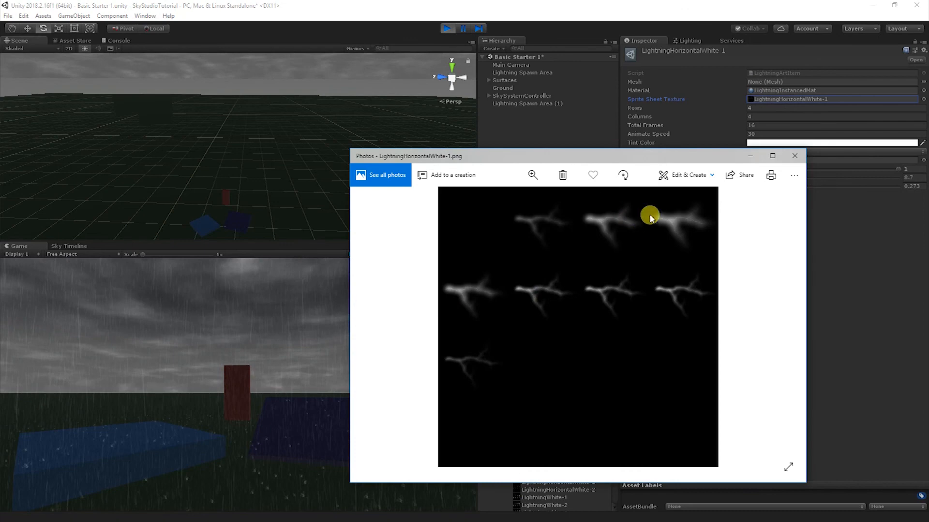
{"action": "mouse_move", "coordinate": [696, 298]}
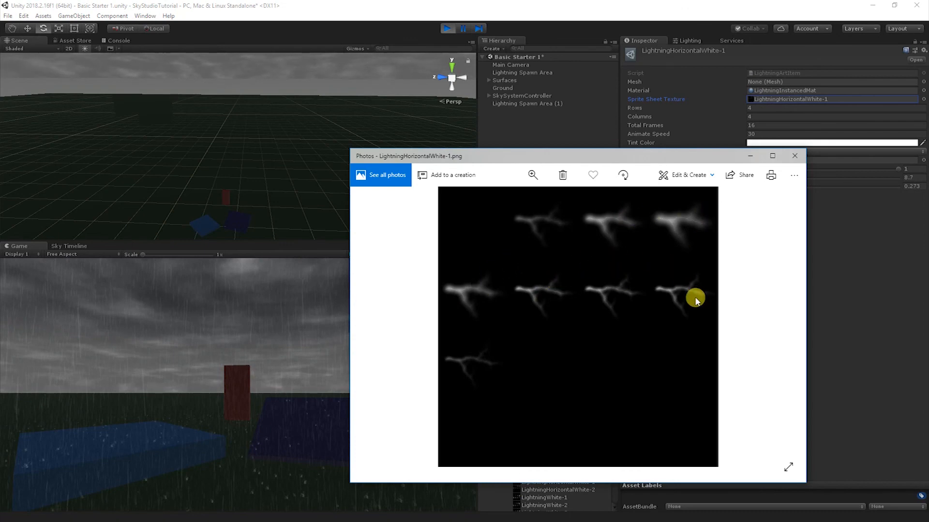
{"action": "mouse_move", "coordinate": [443, 236]}
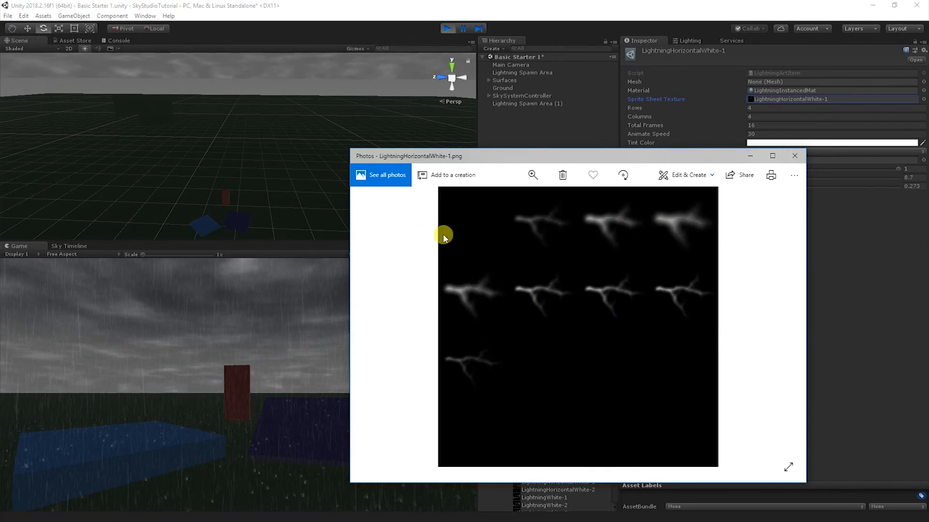
Close the LightningHorizontalWhite-1.png sprite sheet in Photos after viewing its frames.
{"action": "left_click", "coordinate": [793, 156]}
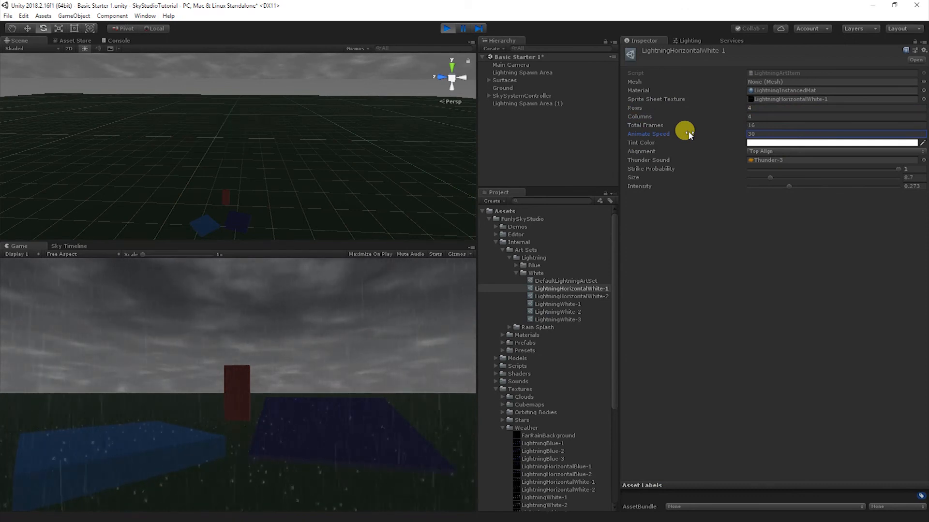
Try light and pure red lightning tints, then set the tint back to white.
{"action": "left_click", "coordinate": [832, 142]}
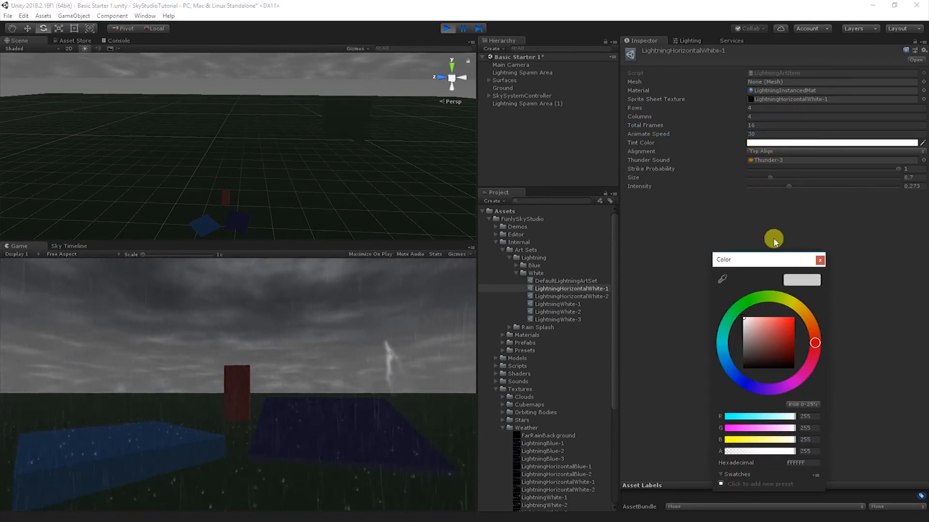
{"action": "left_click", "coordinate": [780, 317]}
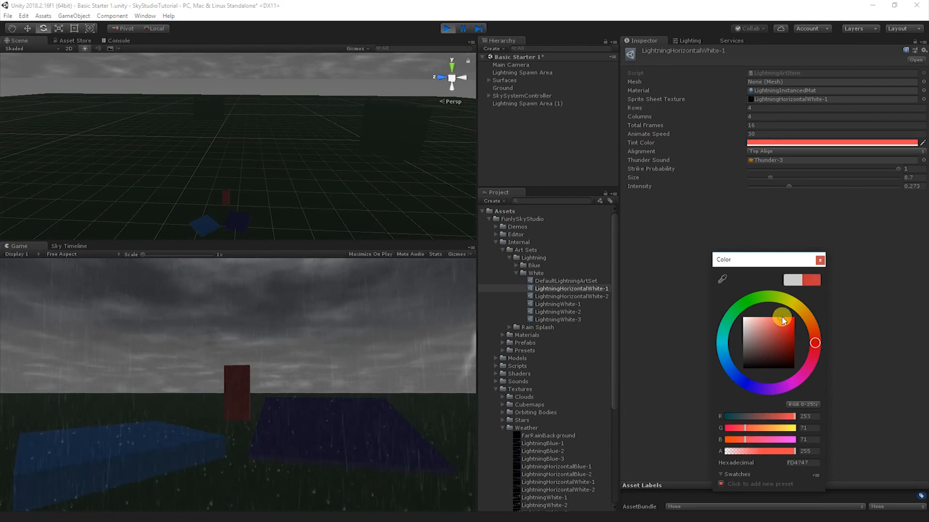
{"action": "left_click", "coordinate": [812, 307]}
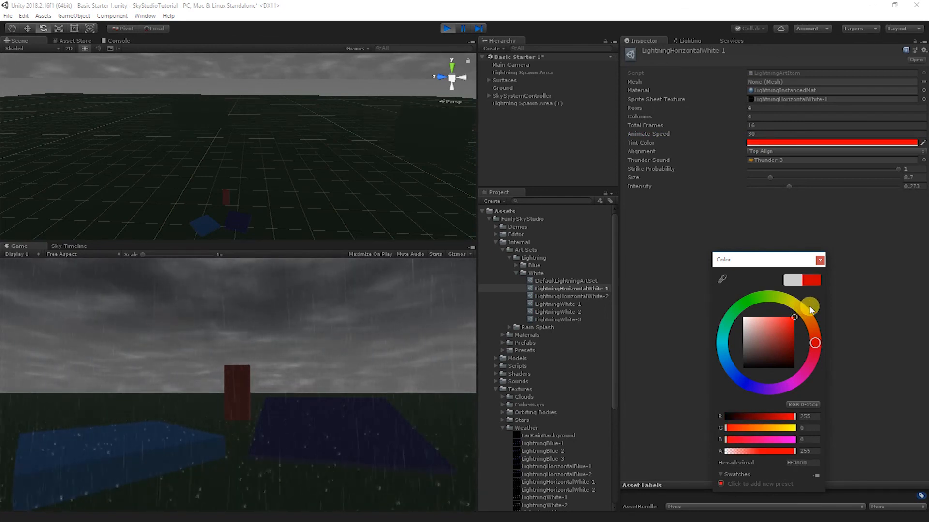
{"action": "mouse_move", "coordinate": [160, 346]}
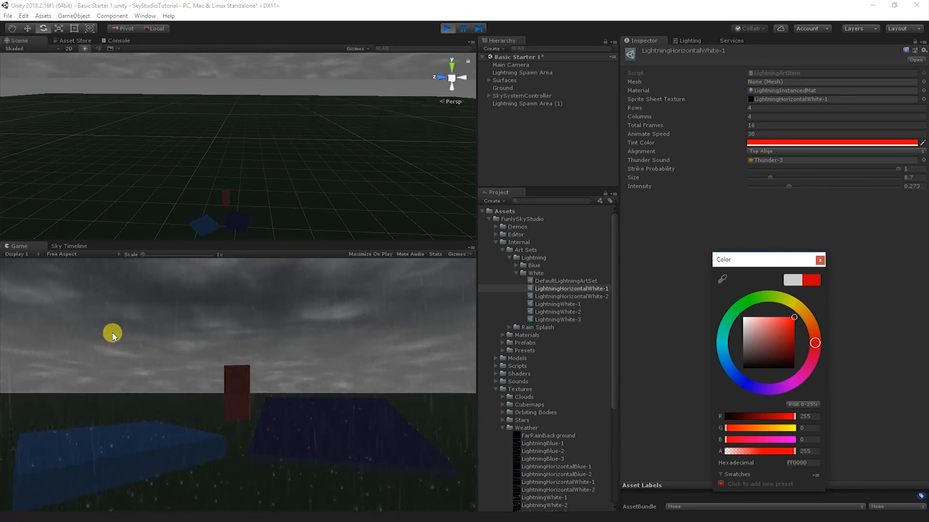
{"action": "mouse_move", "coordinate": [166, 362]}
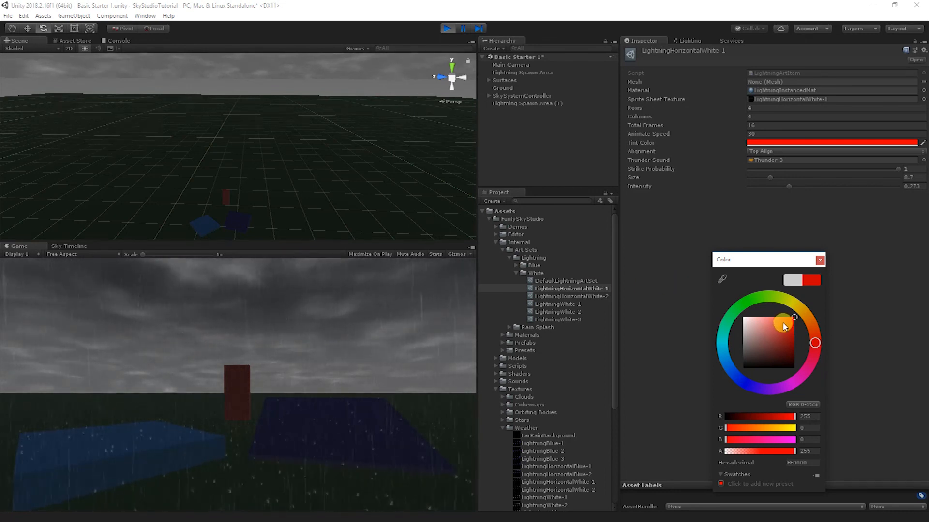
{"action": "left_click", "coordinate": [781, 323]}
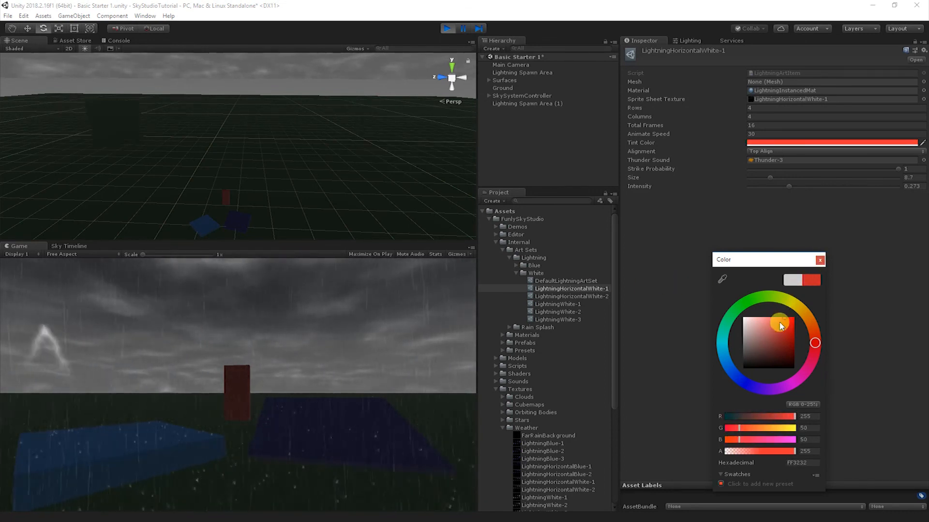
{"action": "left_click", "coordinate": [820, 259]}
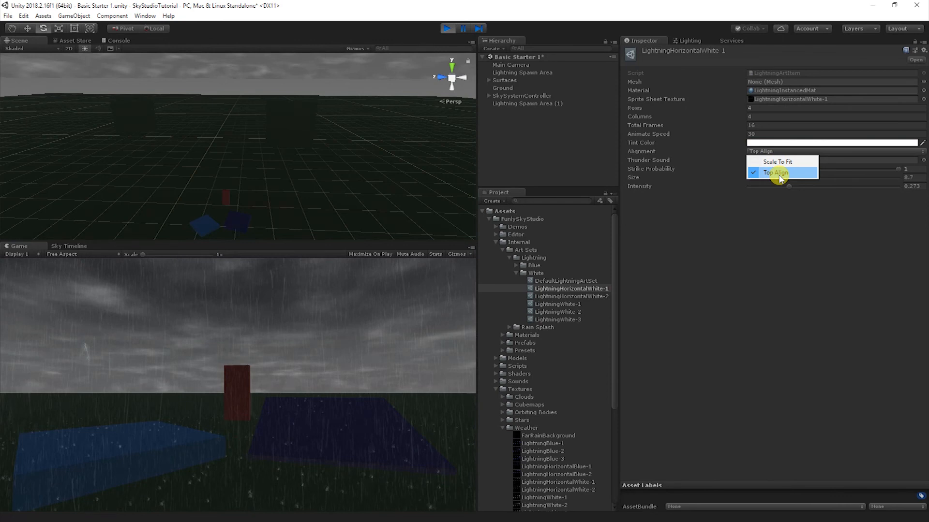
{"action": "left_click", "coordinate": [781, 172]}
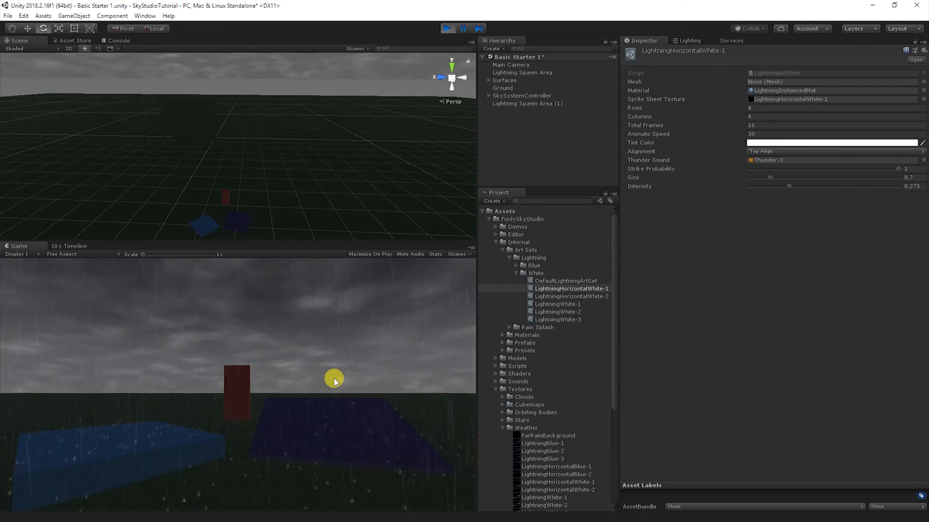
{"action": "mouse_move", "coordinate": [730, 163]}
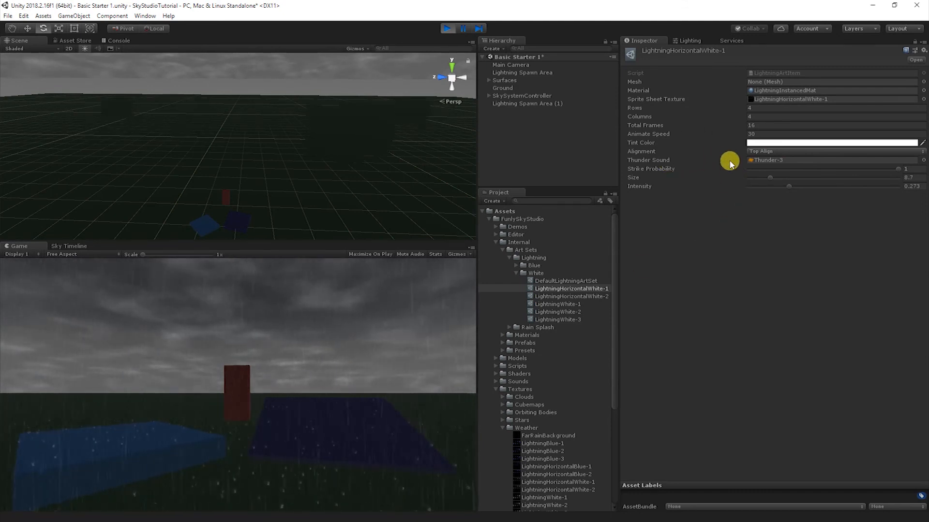
{"action": "mouse_move", "coordinate": [771, 161]}
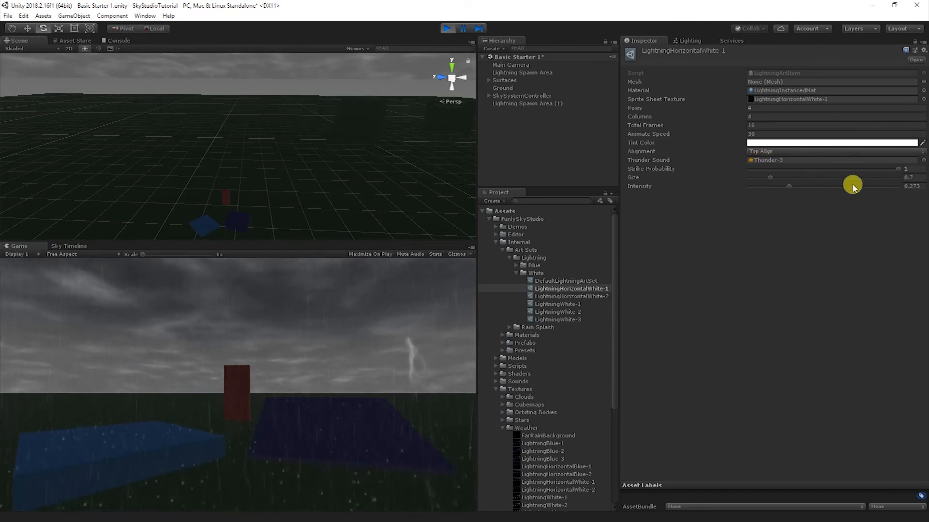
{"action": "mouse_move", "coordinate": [791, 171]}
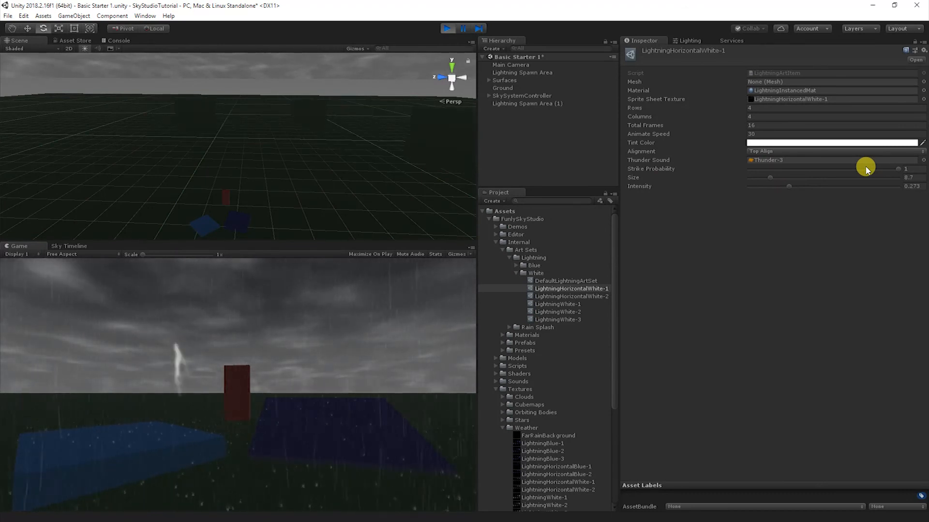
{"action": "mouse_move", "coordinate": [694, 296]}
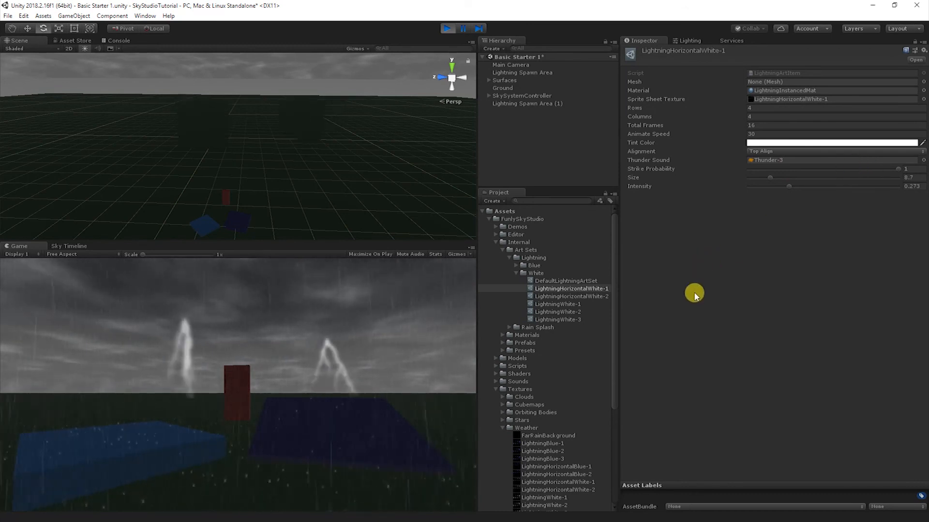